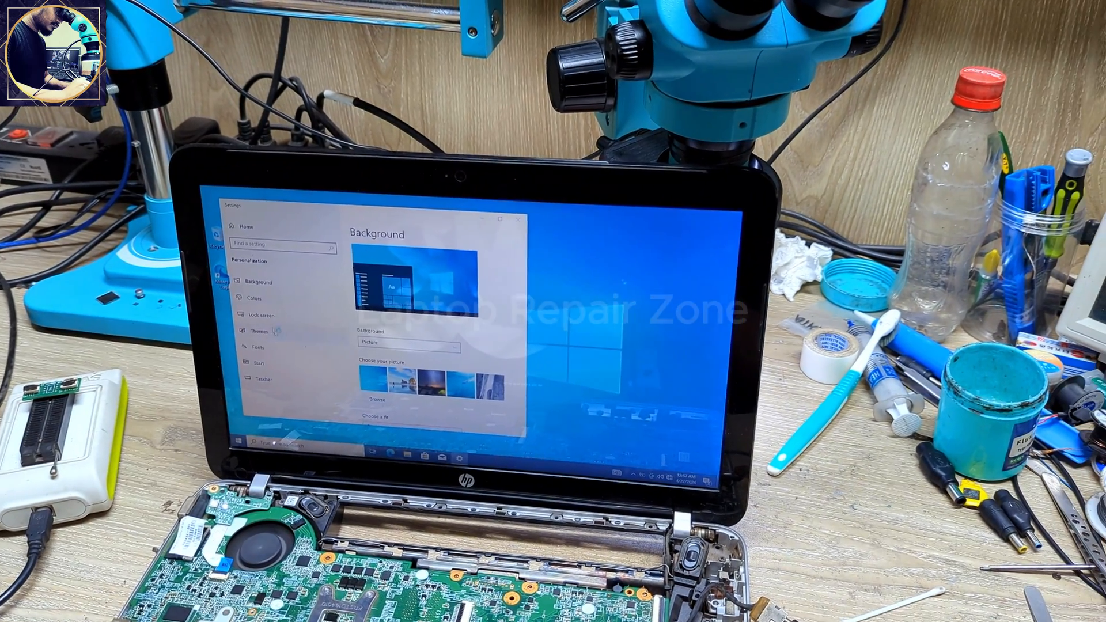
Switch from Background to the Themes page, then close Settings to return to the desktop.
{"action": "left_click", "coordinate": [257, 330]}
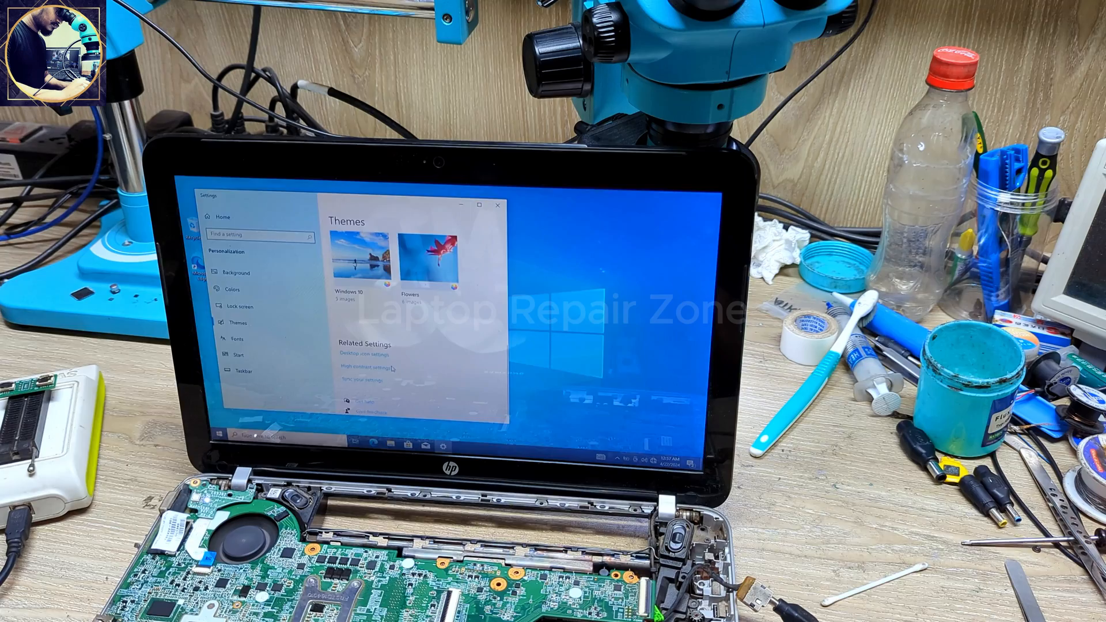
{"action": "left_click", "coordinate": [364, 345]}
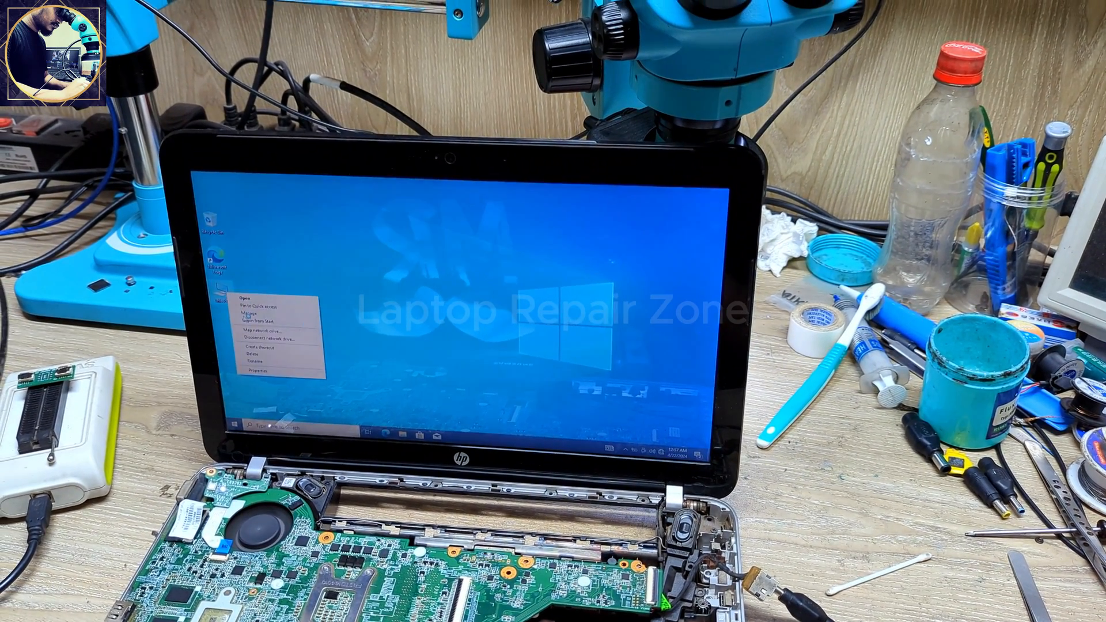
Choose Manage from the This PC shortcut menu to launch Computer Management.
{"action": "left_click", "coordinate": [252, 312]}
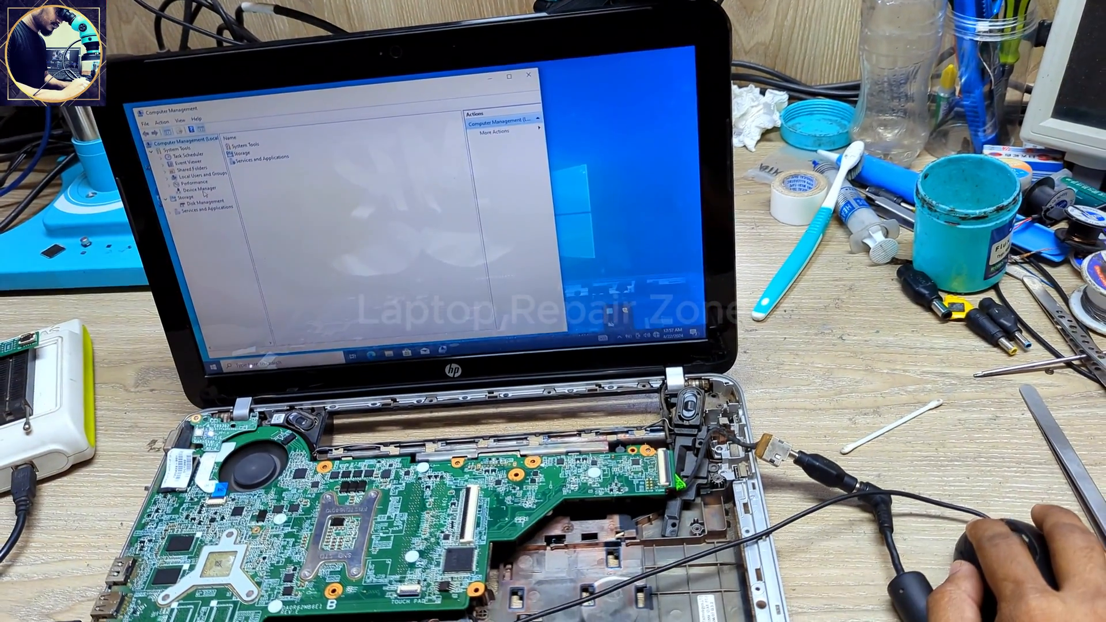